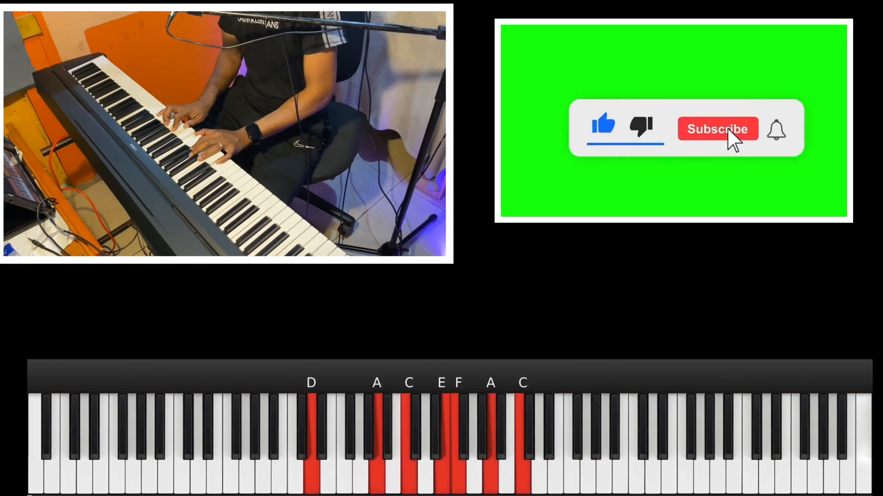
- Play the piano tutorial until A♯ joins the highlighted E, D, G chord
{"action": "left_click", "coordinate": [717, 128]}
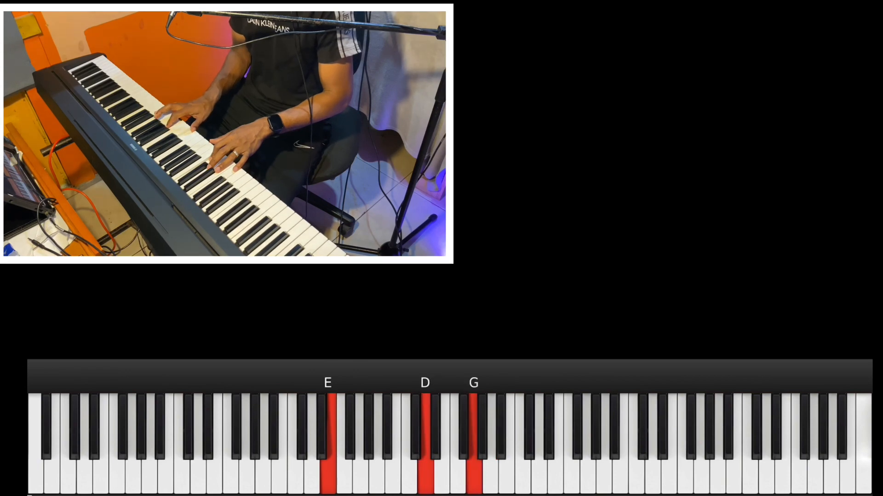
{"action": "left_click", "coordinate": [504, 428]}
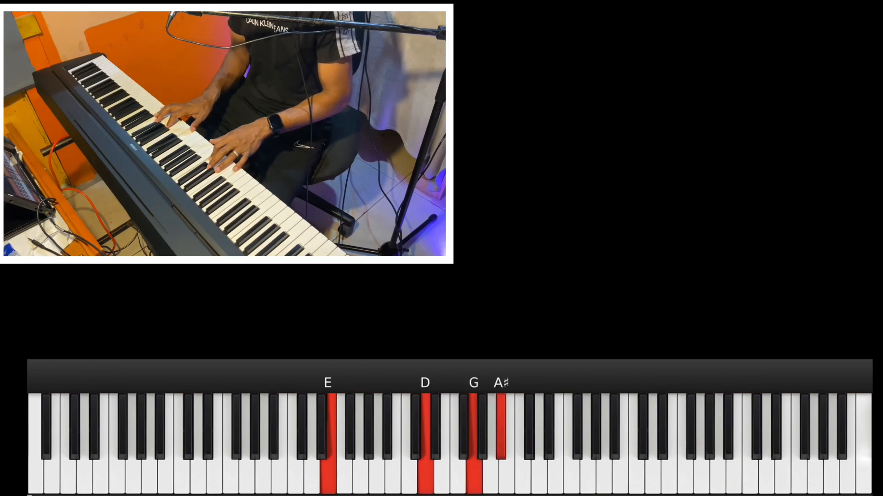